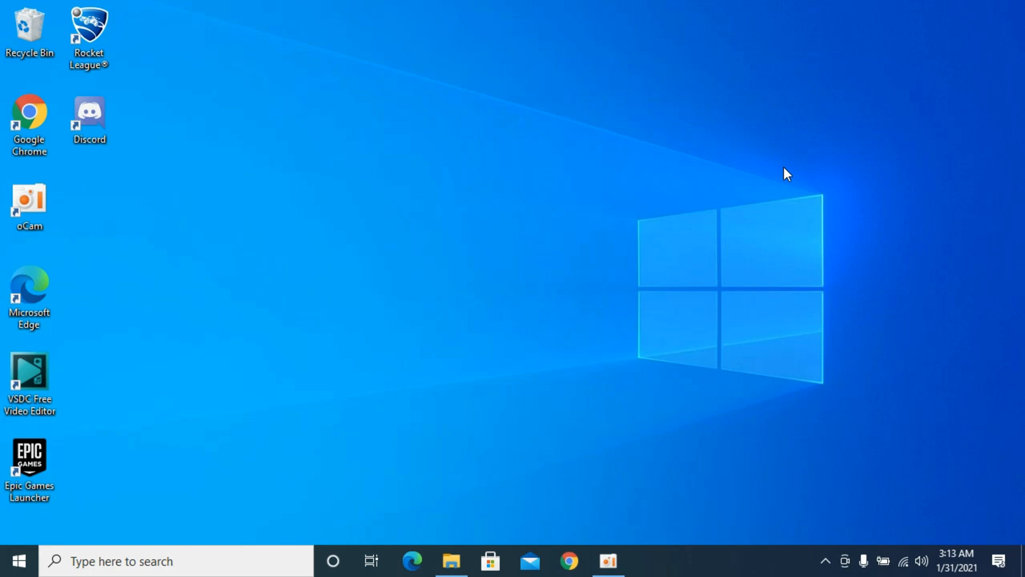
{"action": "mouse_move", "coordinate": [570, 513]}
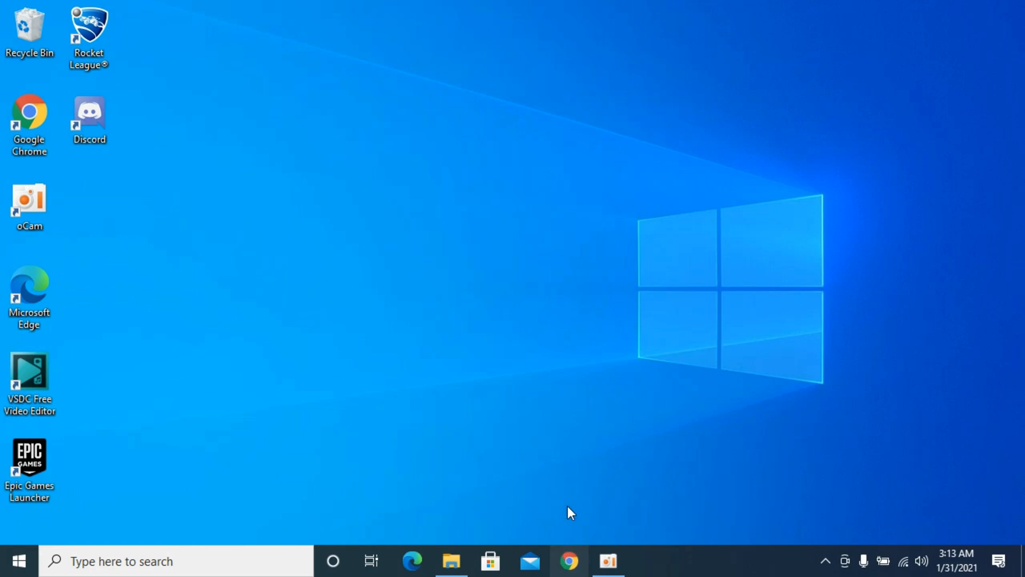
Launch Google Chrome from the Windows taskbar
{"action": "left_click", "coordinate": [568, 562]}
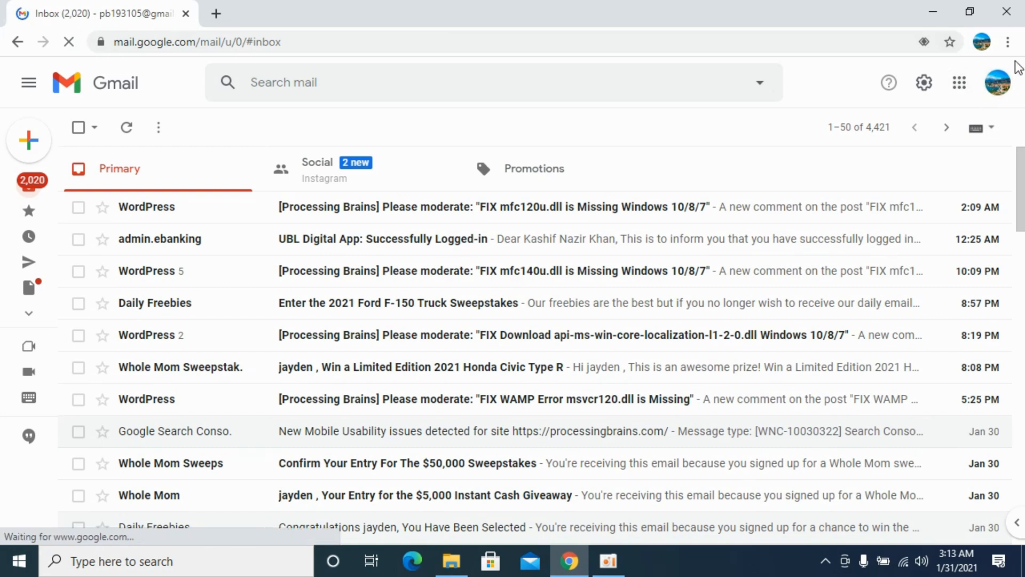
{"action": "mouse_move", "coordinate": [997, 82]}
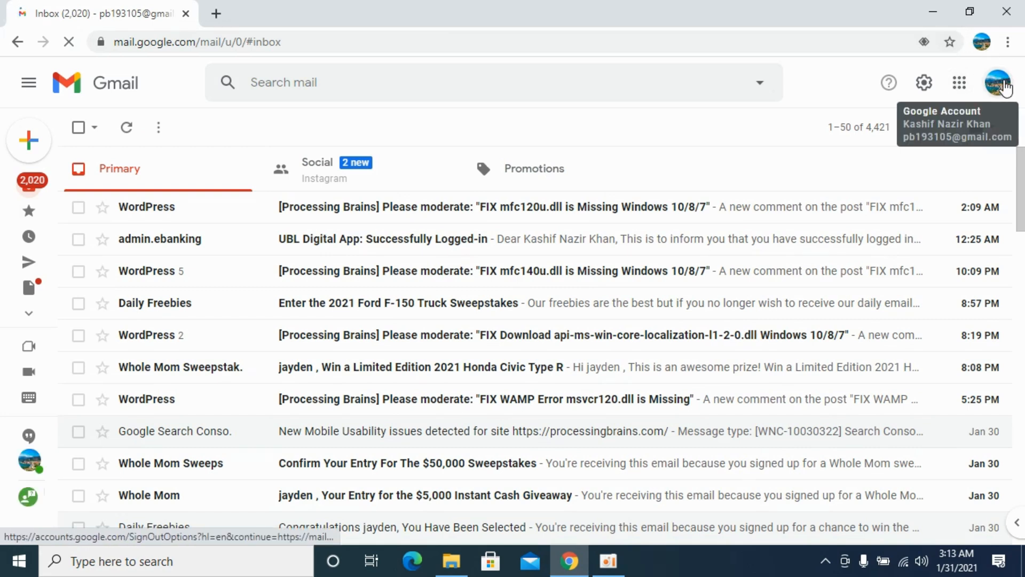
{"action": "left_click", "coordinate": [997, 83]}
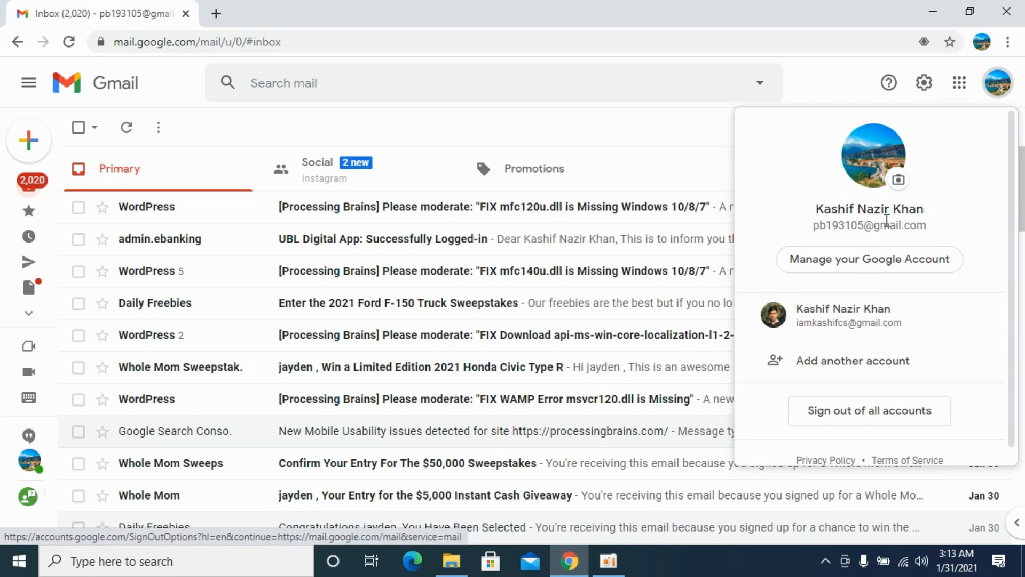
{"action": "mouse_move", "coordinate": [851, 250]}
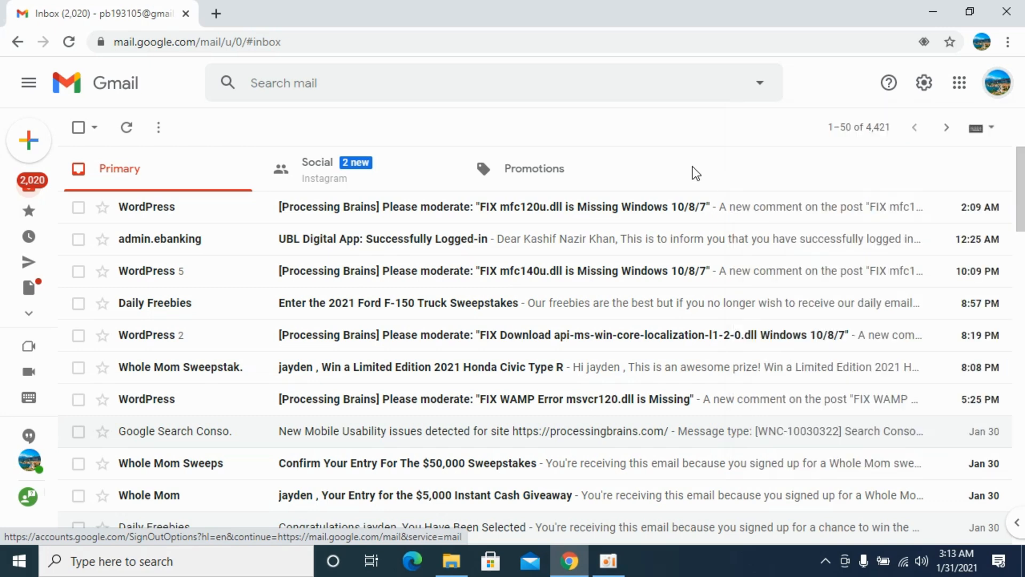
{"action": "left_click", "coordinate": [996, 82]}
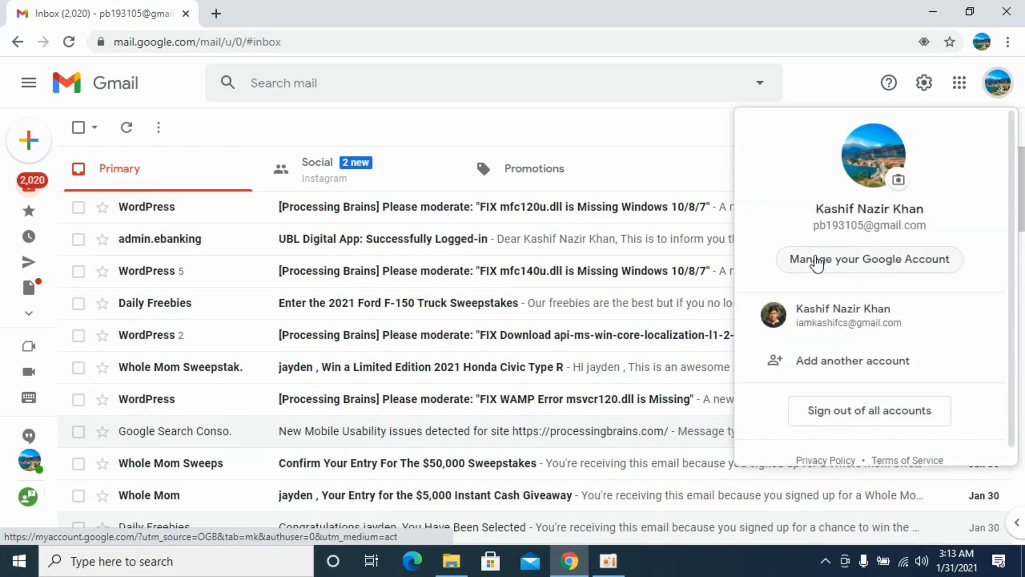
{"action": "mouse_move", "coordinate": [885, 273]}
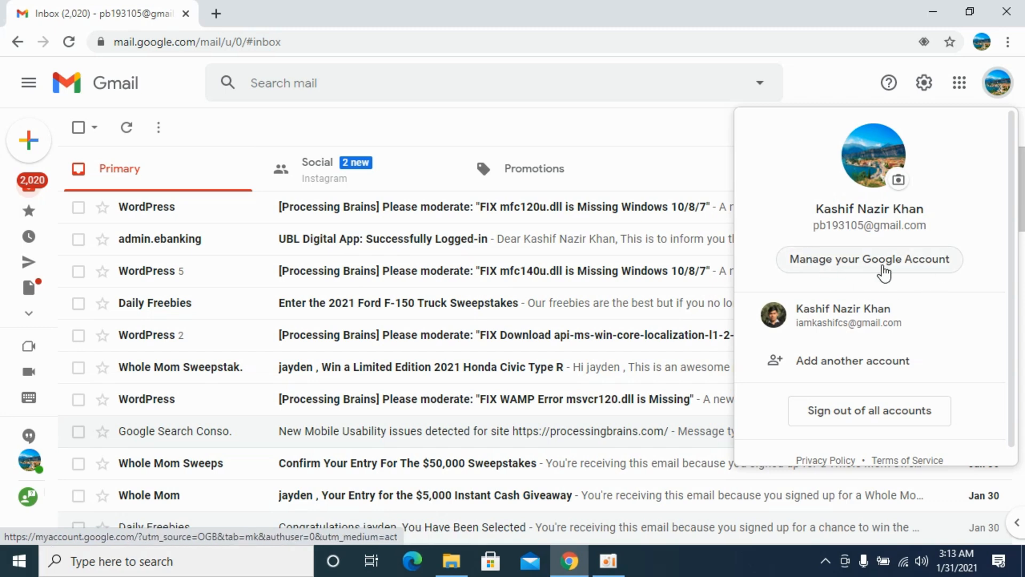
{"action": "left_click", "coordinate": [868, 259]}
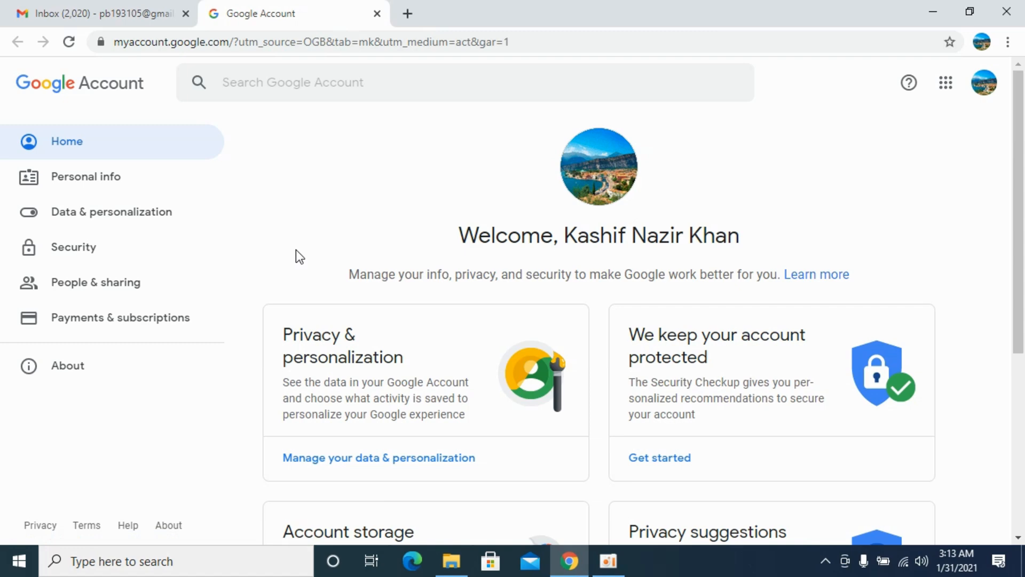
Under Data & personalization, pick 'Delete a service or your account', then 'Delete your account'
{"action": "left_click", "coordinate": [111, 212]}
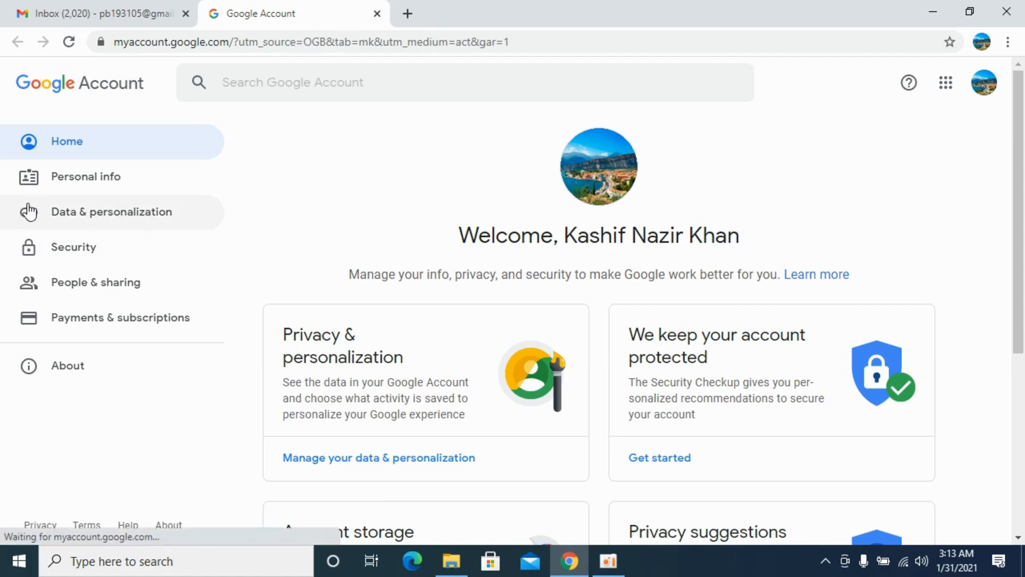
{"action": "left_click", "coordinate": [112, 212]}
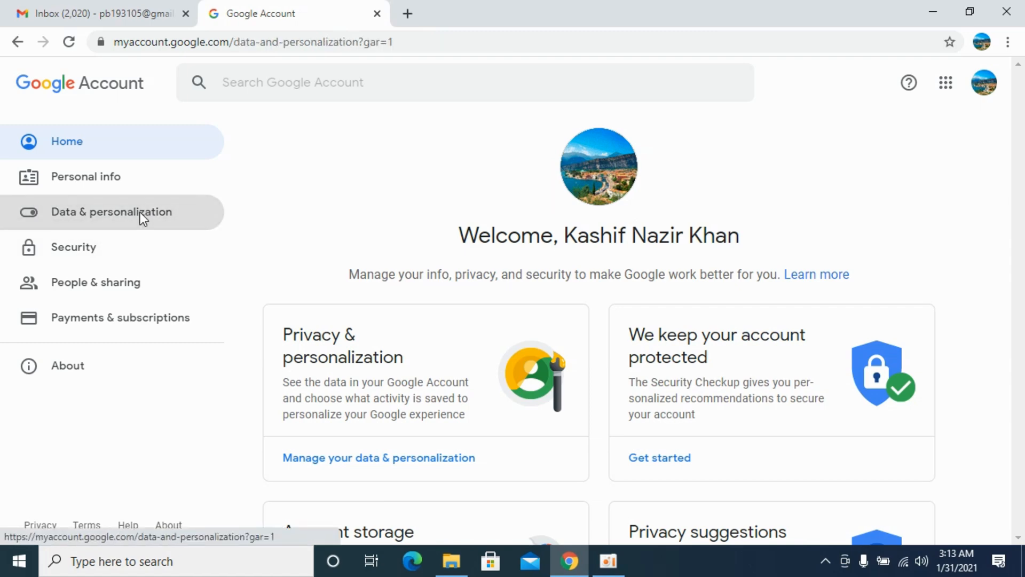
{"action": "left_click", "coordinate": [111, 212]}
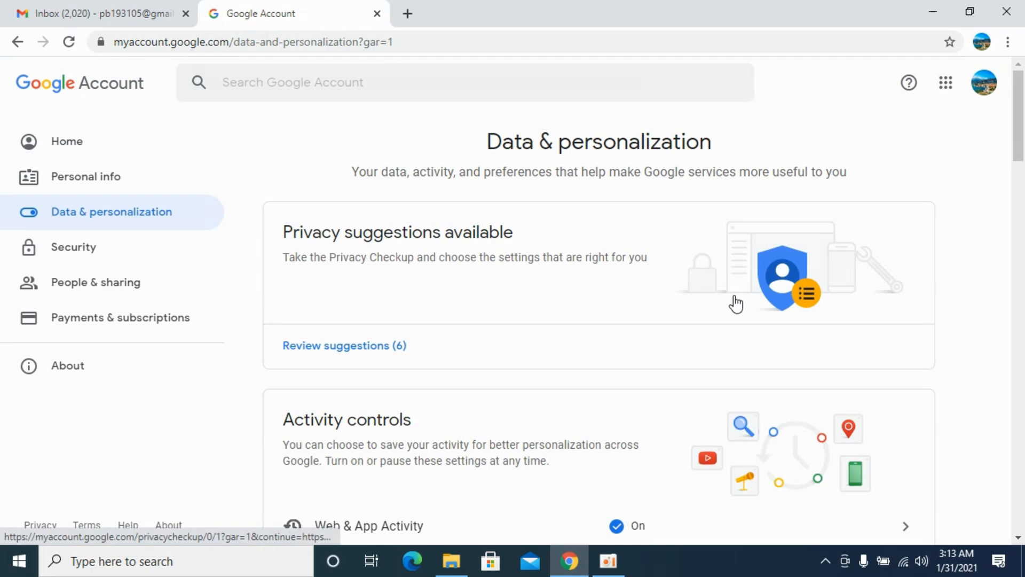
{"action": "mouse_move", "coordinate": [573, 306]}
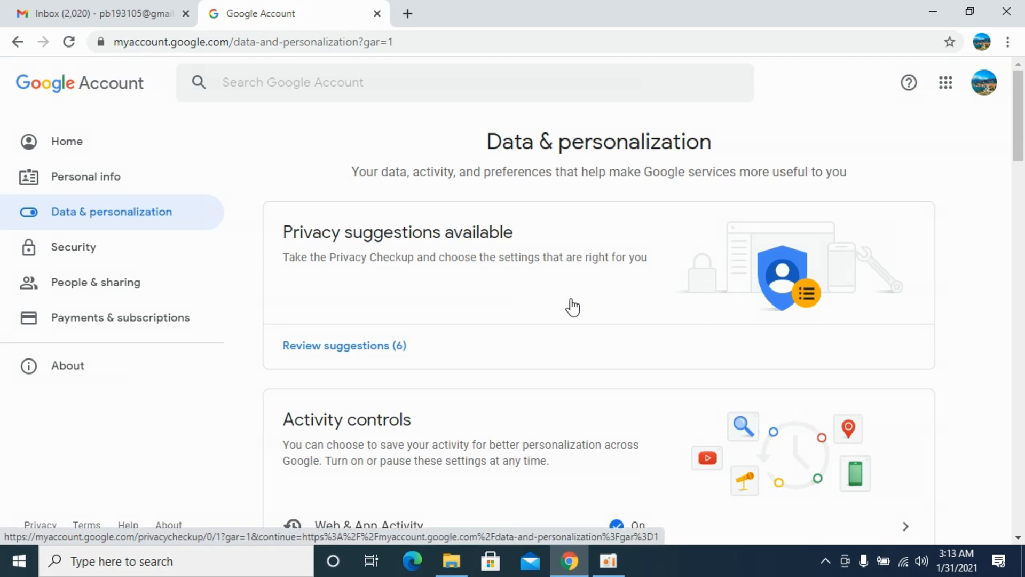
{"action": "scroll", "scroll_direction": "down", "scroll_amount": 3}
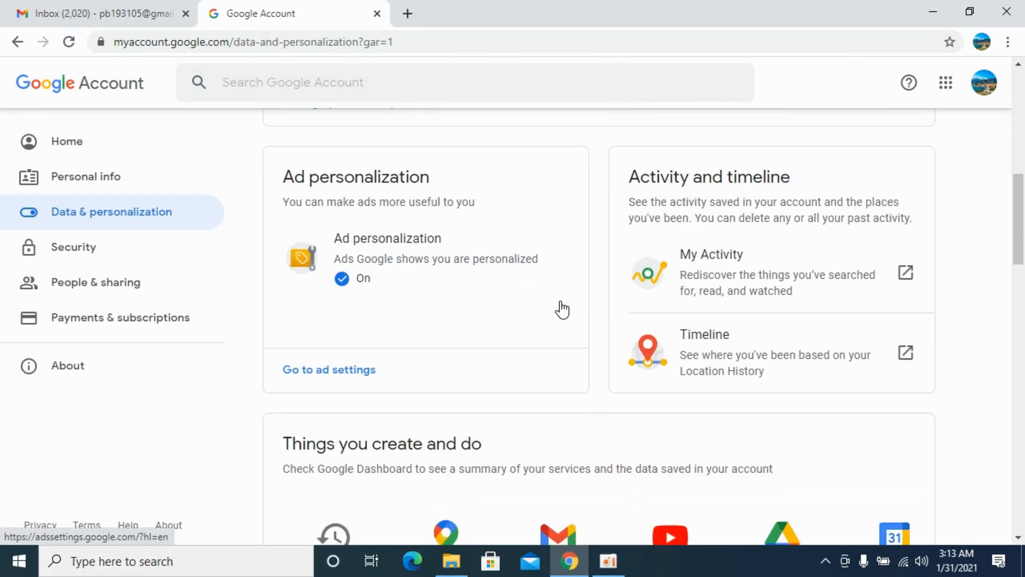
{"action": "scroll", "scroll_direction": "down", "scroll_amount": 3}
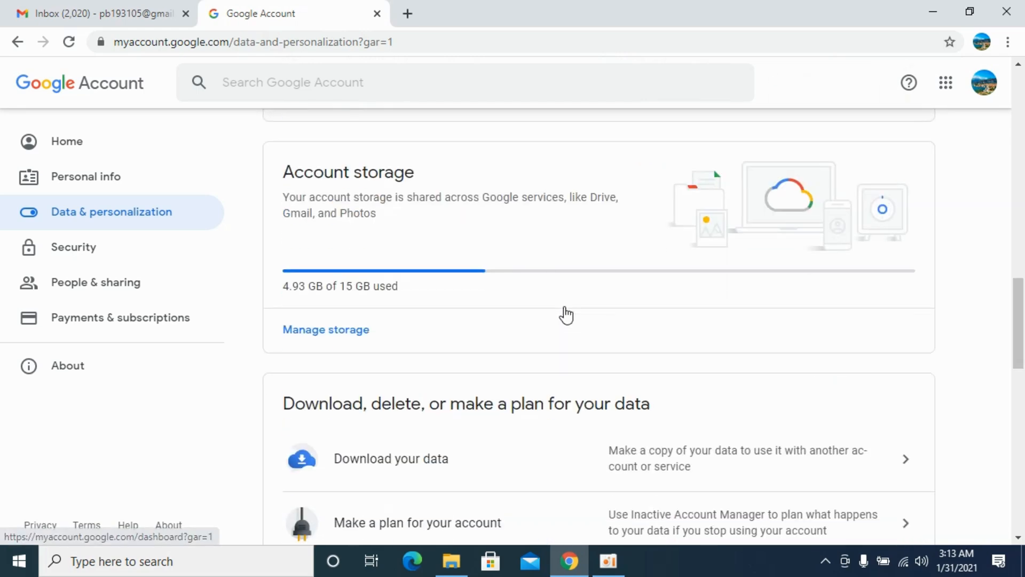
{"action": "scroll", "scroll_direction": "down", "scroll_amount": 3}
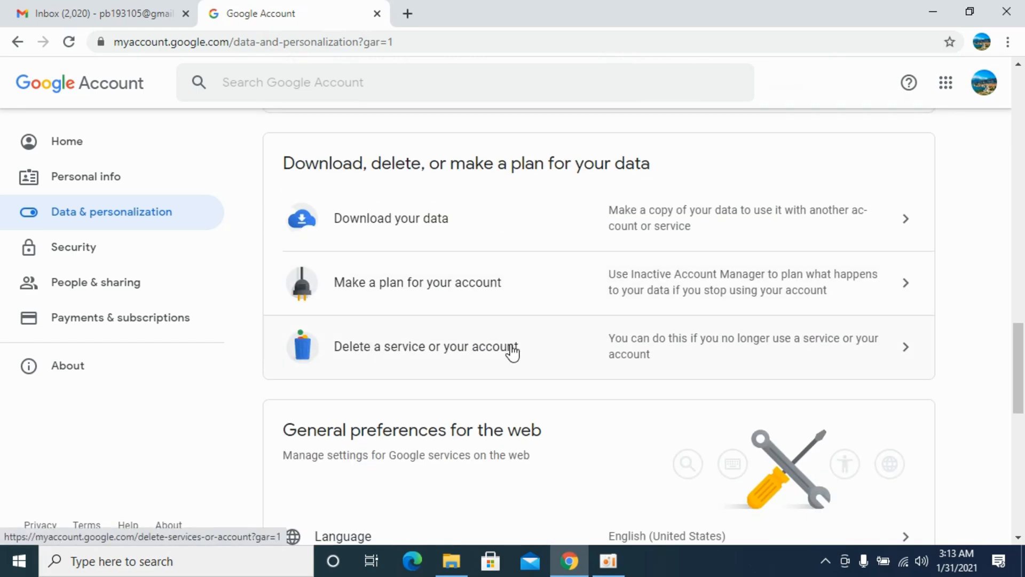
{"action": "mouse_move", "coordinate": [417, 352]}
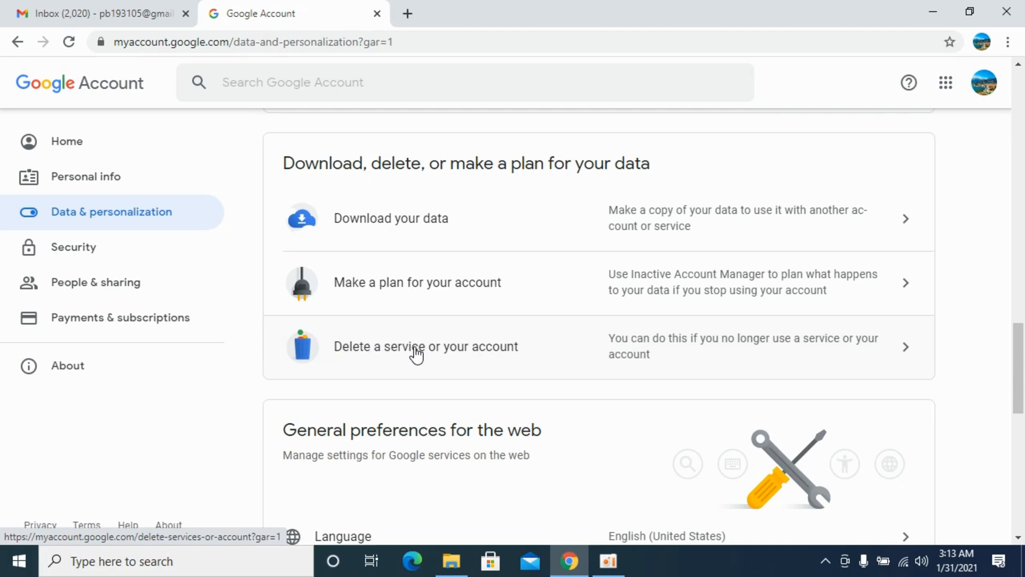
{"action": "left_click", "coordinate": [425, 346]}
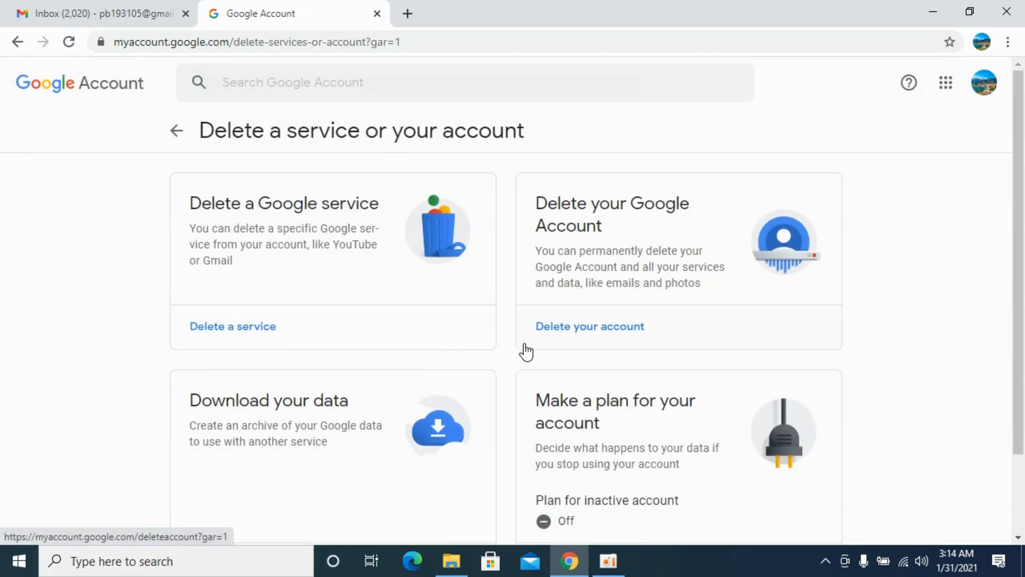
{"action": "mouse_move", "coordinate": [566, 203]}
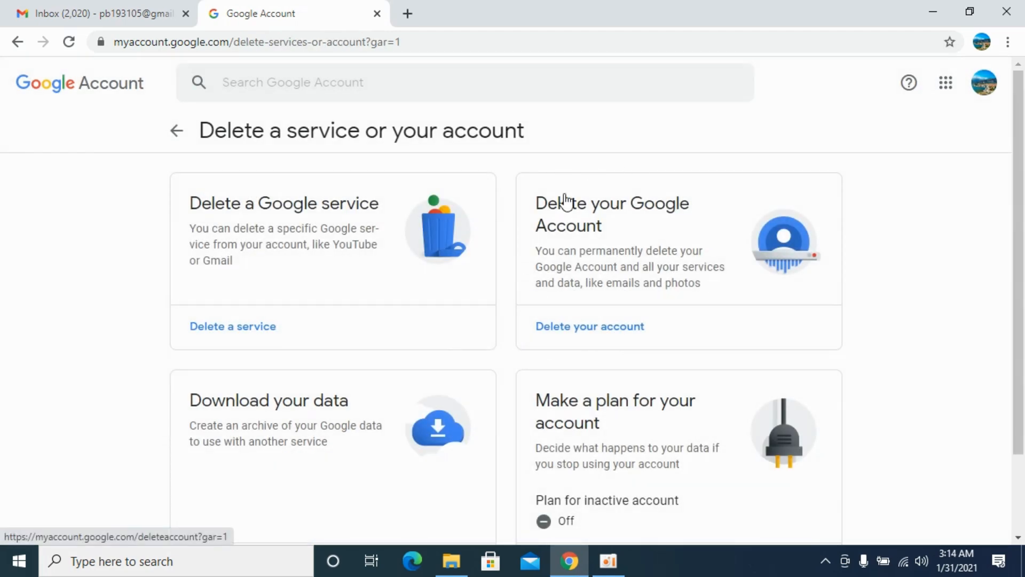
{"action": "left_click", "coordinate": [589, 326]}
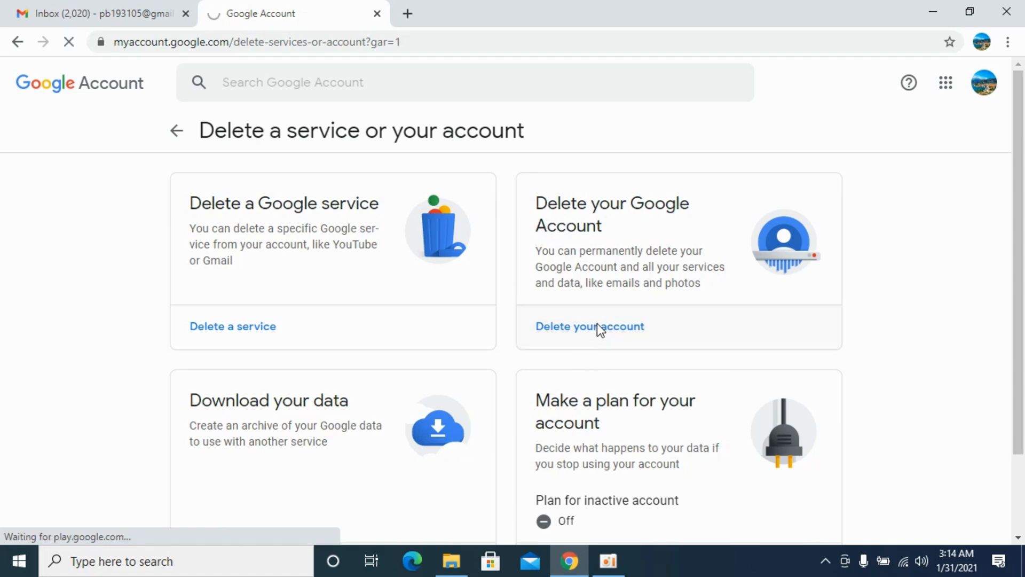
Verify identity with the account password and a phone prompt showing 67
{"action": "left_click", "coordinate": [589, 326]}
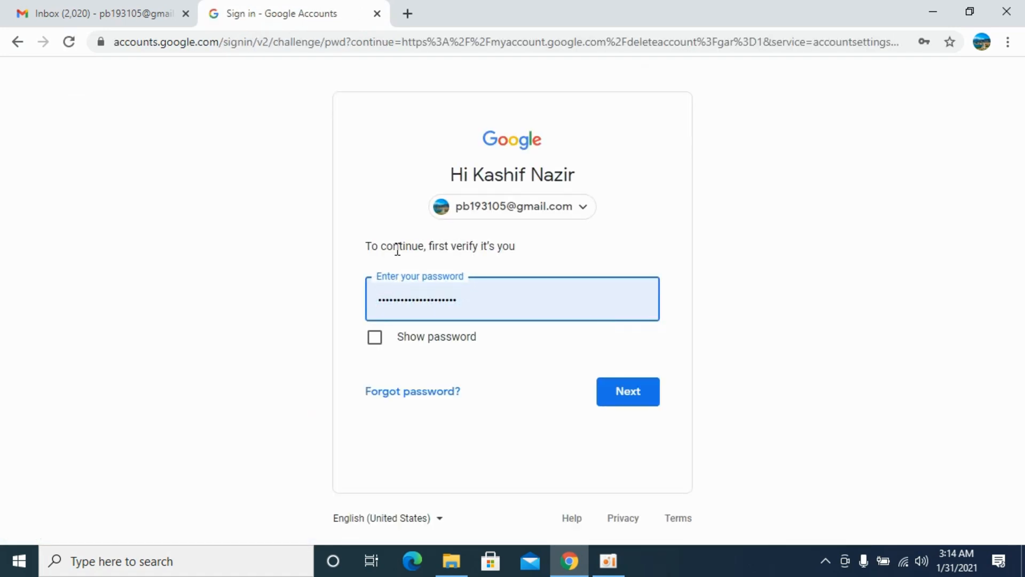
{"action": "left_click", "coordinate": [627, 391]}
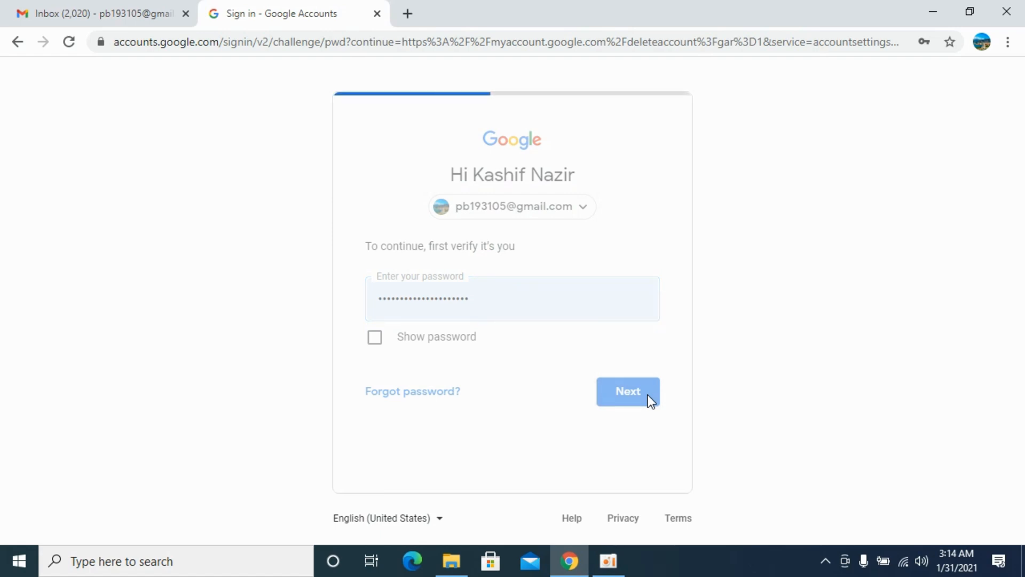
{"action": "left_click", "coordinate": [627, 391]}
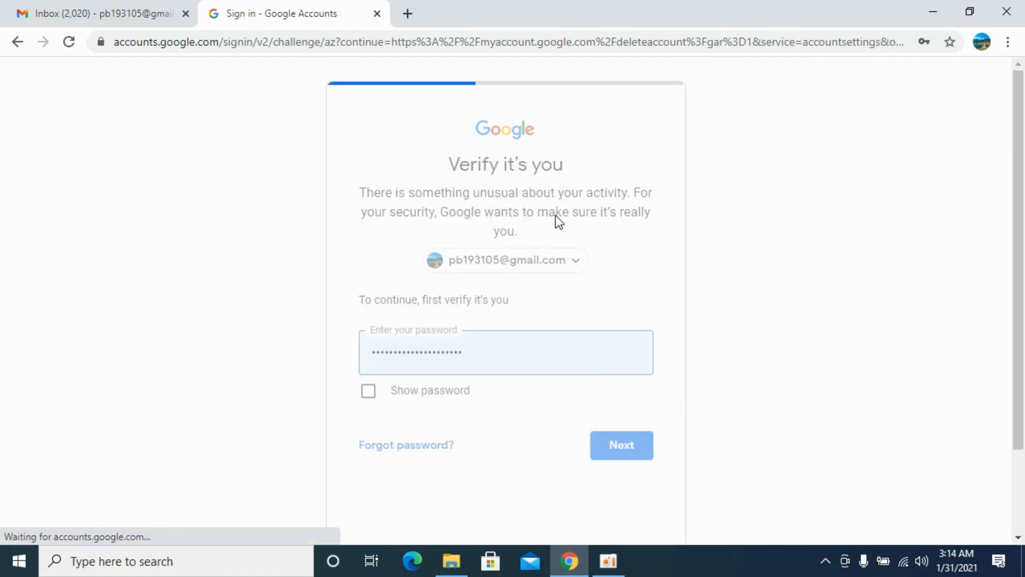
{"action": "left_click", "coordinate": [620, 445]}
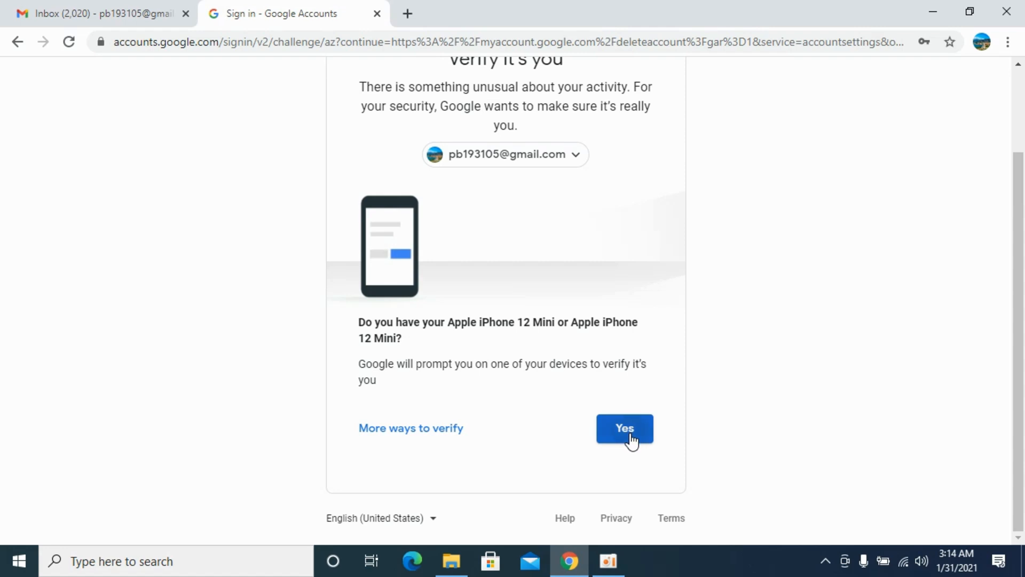
{"action": "left_click", "coordinate": [623, 428]}
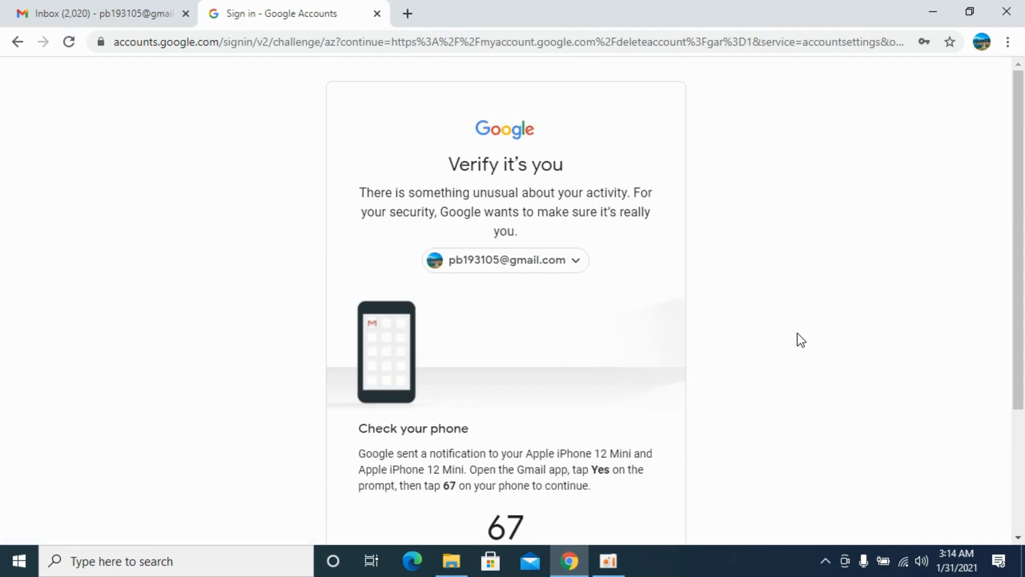
{"action": "scroll", "scroll_direction": "down", "scroll_amount": 3}
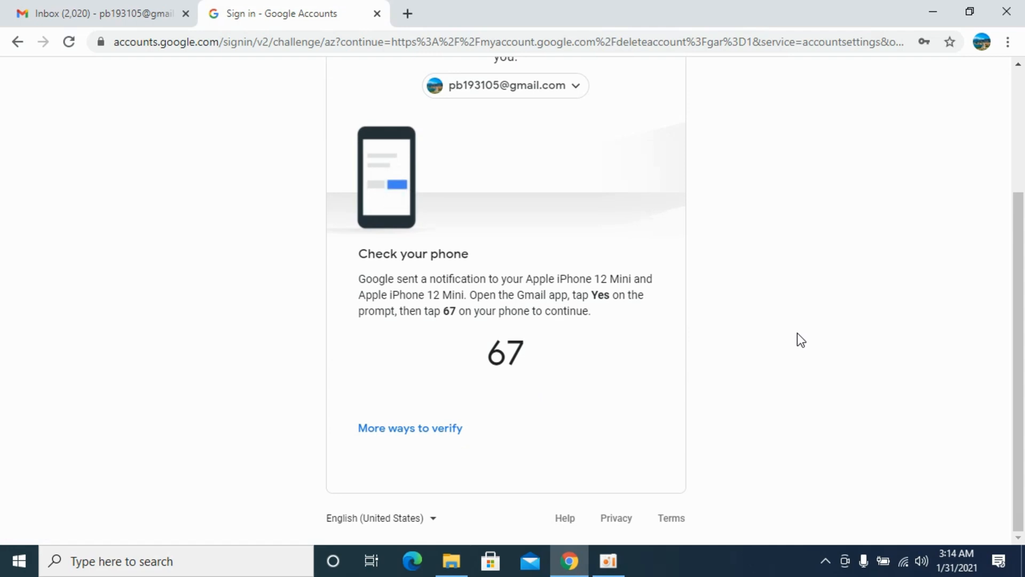
{"action": "scroll", "scroll_direction": "up", "scroll_amount": 3}
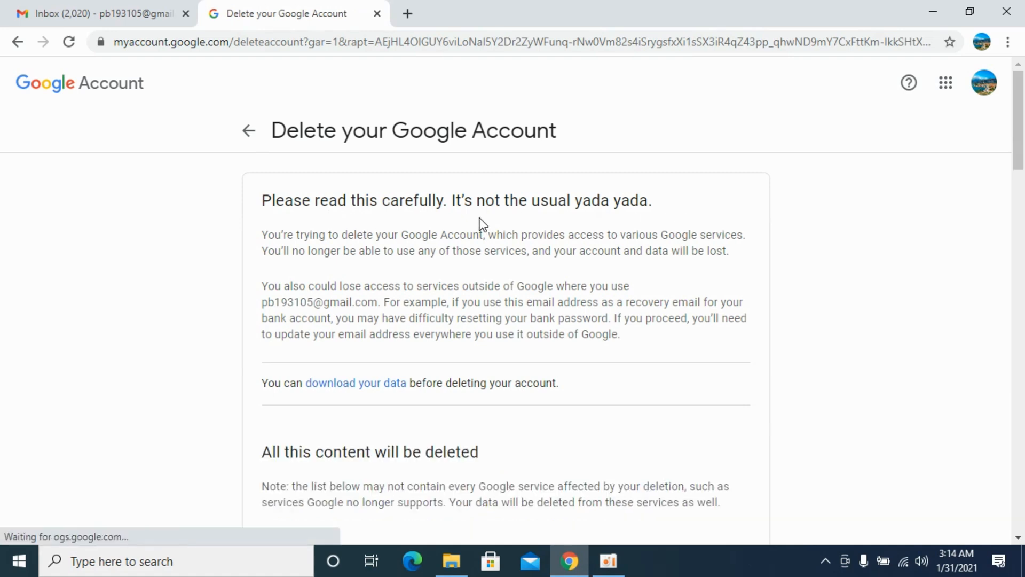
Scroll down to the pending-charges and data-deletion acknowledgements and the DELETE ACCOUNT button
{"action": "scroll", "scroll_direction": "down", "scroll_amount": 3}
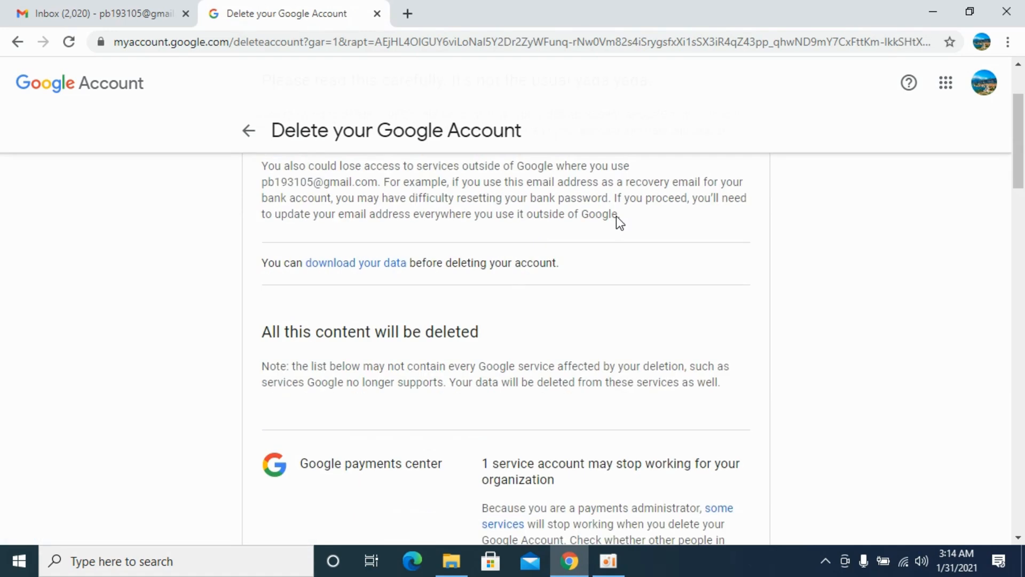
{"action": "scroll", "scroll_direction": "down", "scroll_amount": 3}
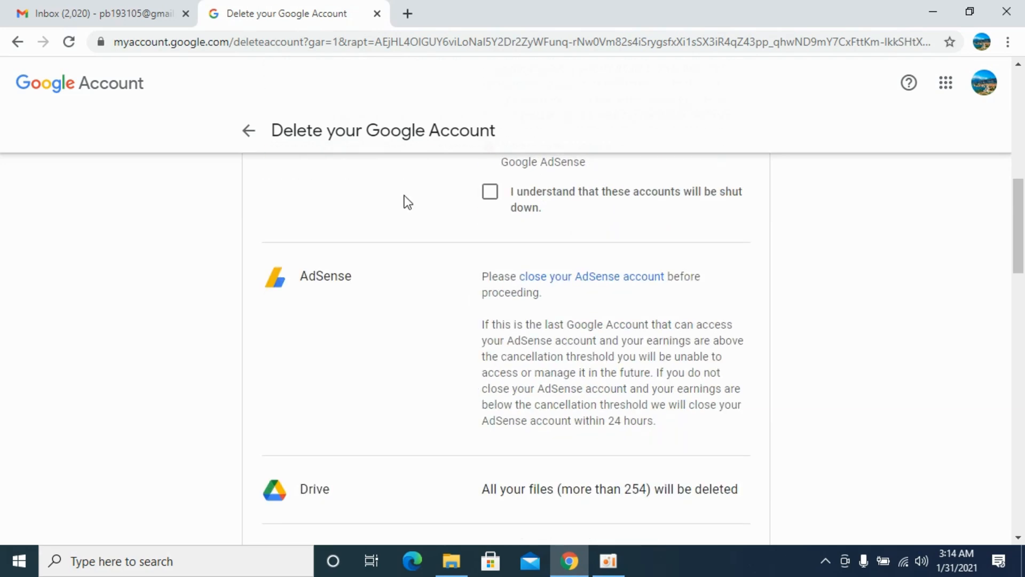
{"action": "scroll", "scroll_direction": "down", "scroll_amount": 3}
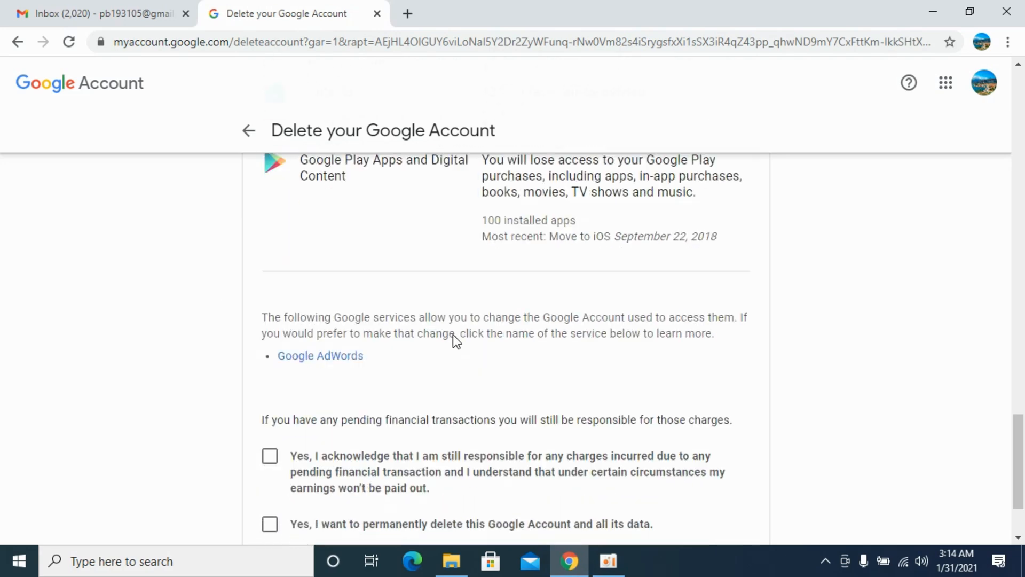
{"action": "scroll", "scroll_direction": "down", "scroll_amount": 3}
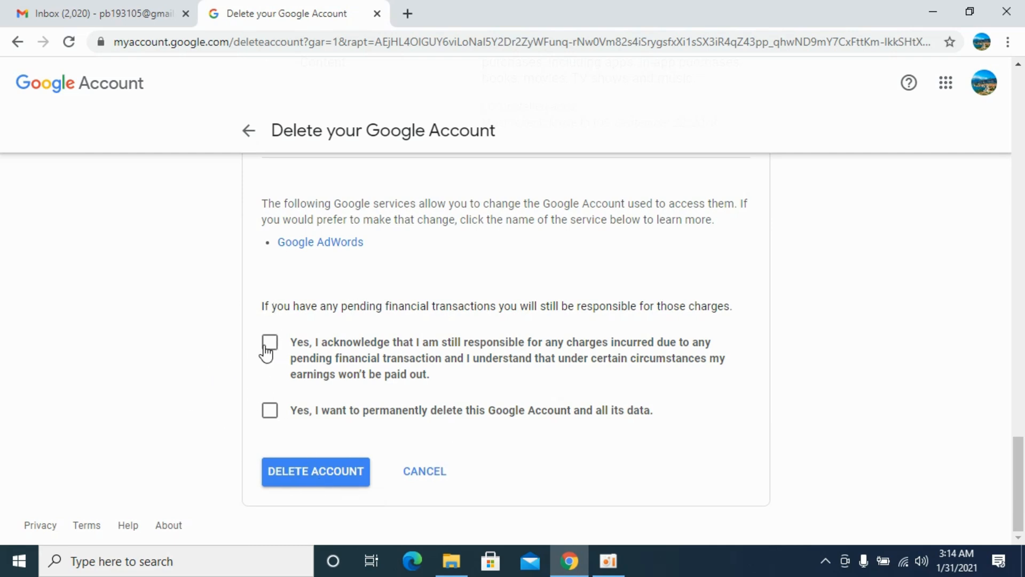
{"action": "mouse_move", "coordinate": [358, 303]}
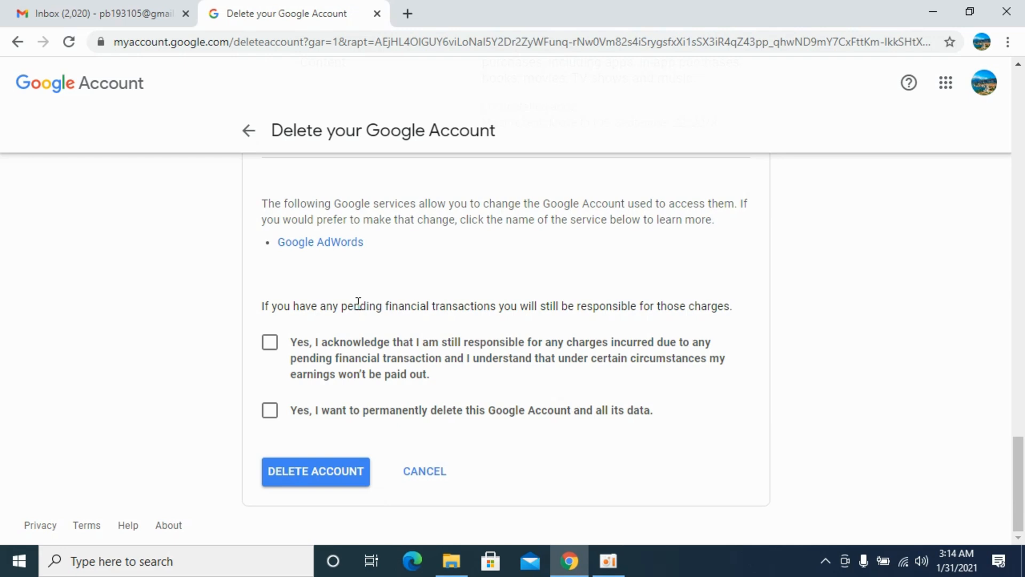